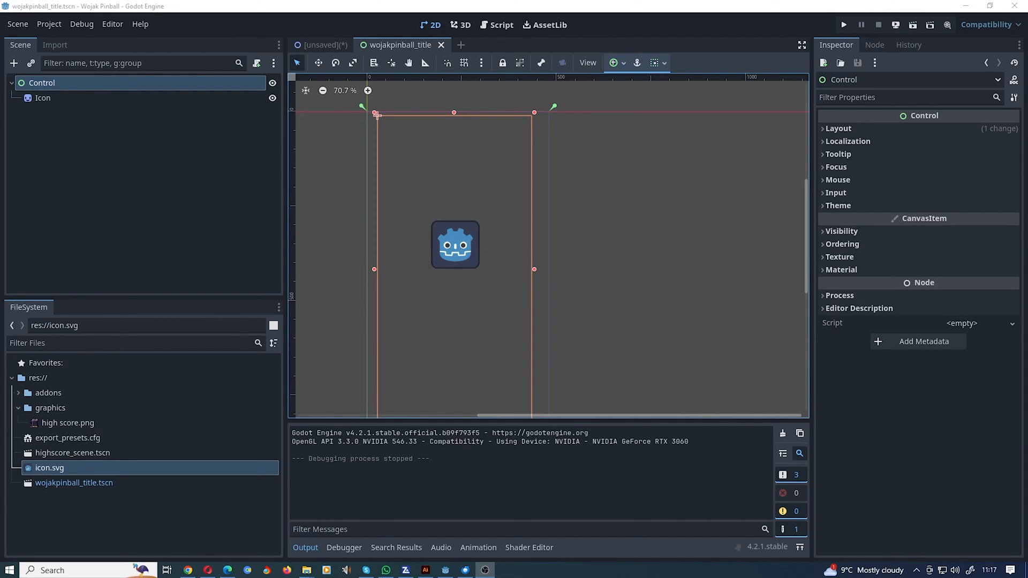
- Bring up Project Settings on Display > Window with Advanced Settings shown
click(48, 25)
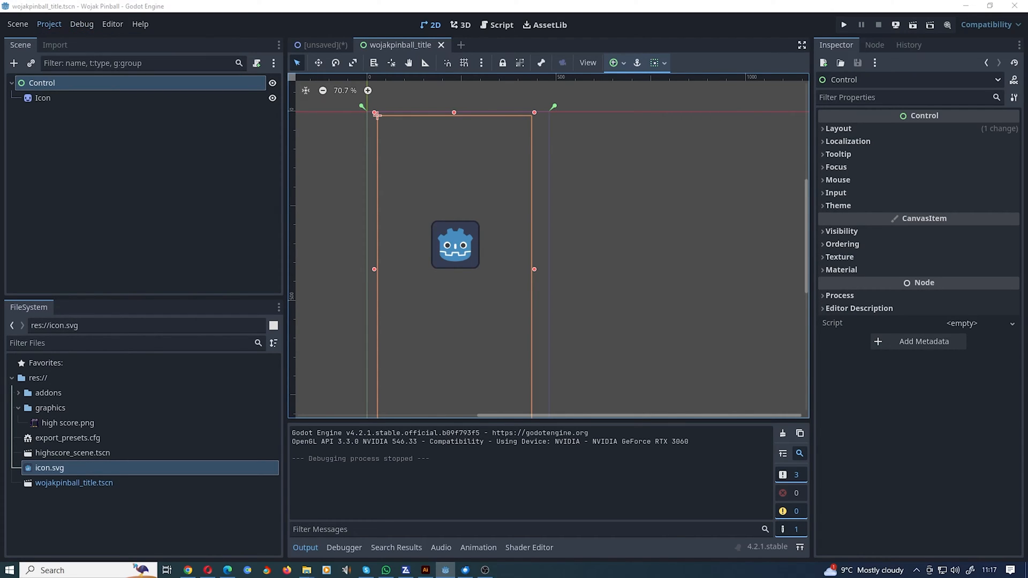
click(48, 25)
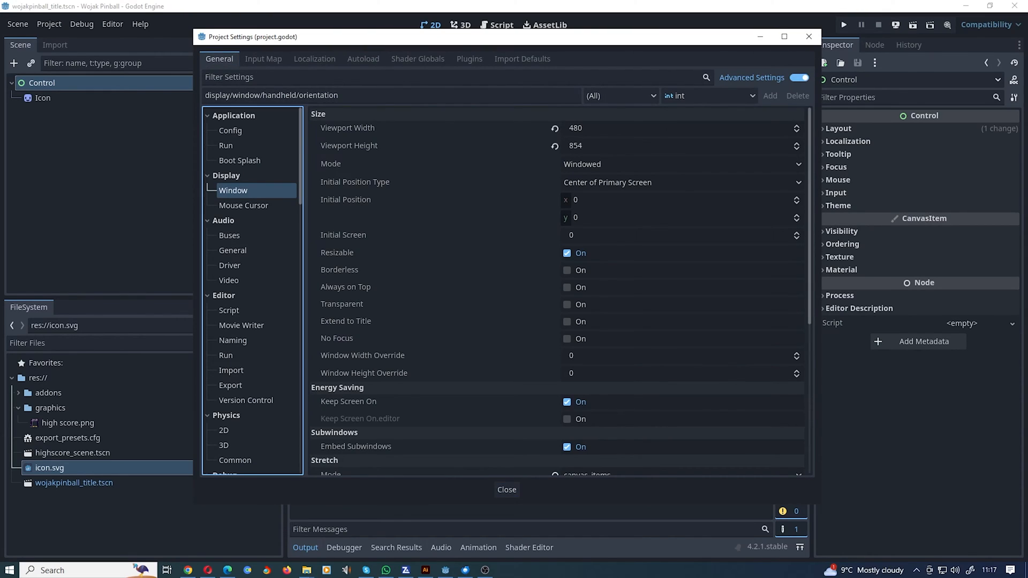
click(799, 77)
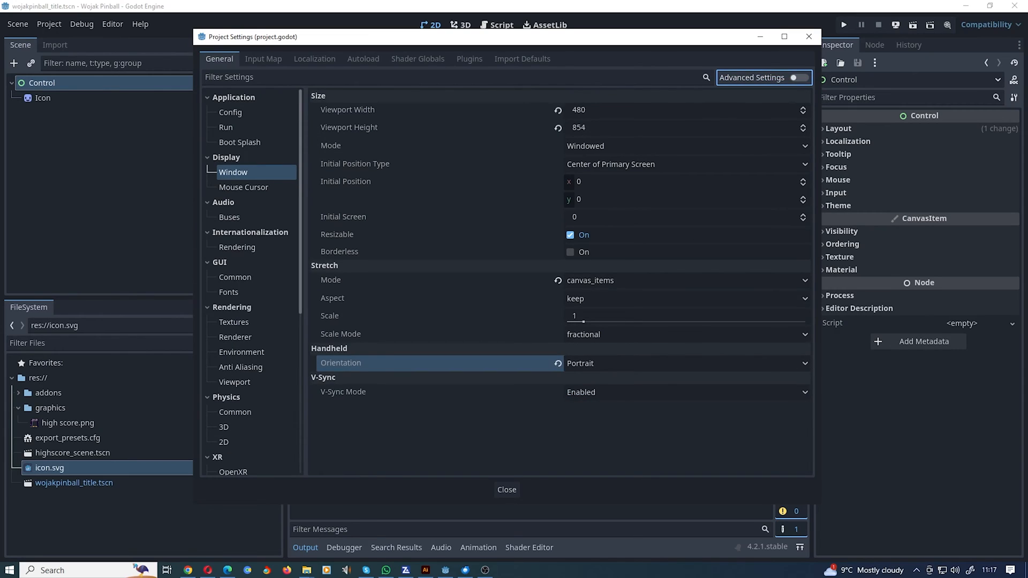
click(797, 77)
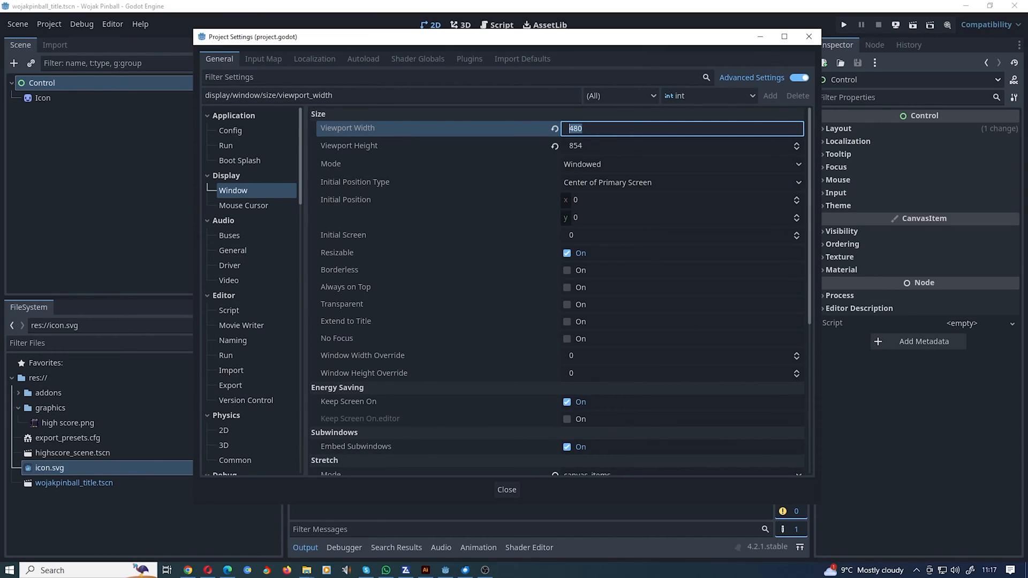
- Check the viewport size of 480 by 854 and move down toward the stretch options
click(683, 146)
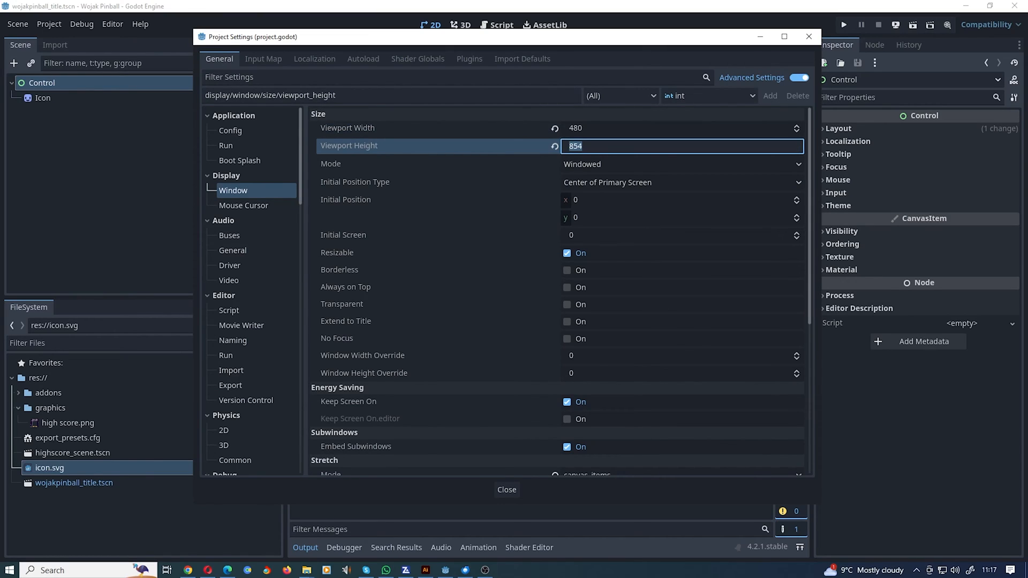
scroll(down, 3)
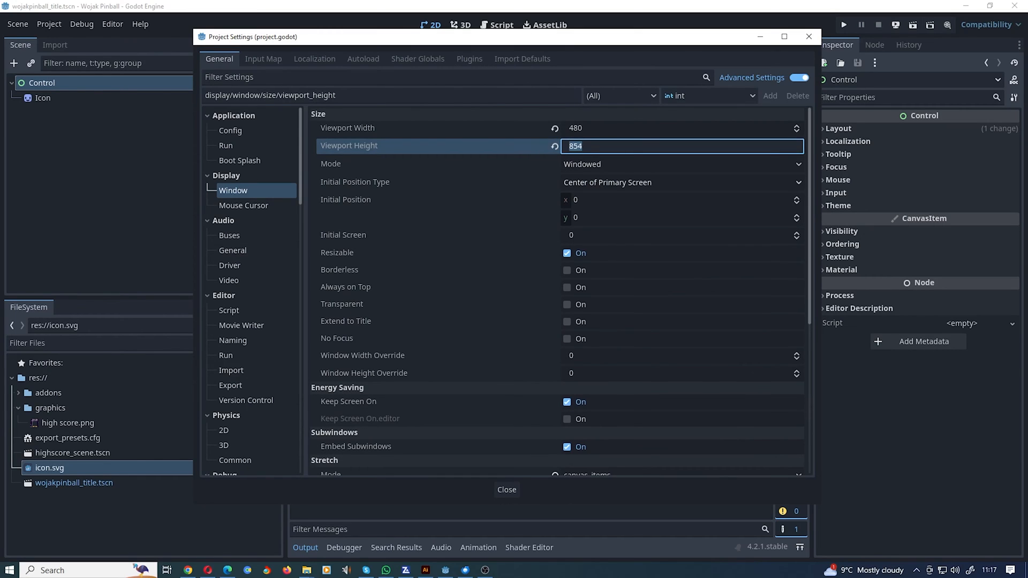
scroll(down, 3)
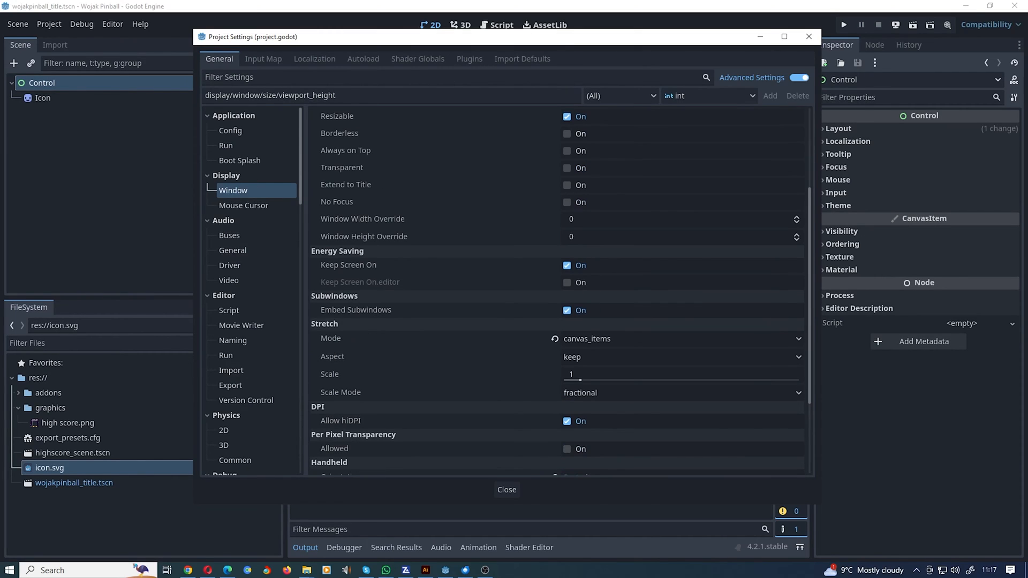
- Confirm Stretch Mode canvas_items, Aspect keep and Portrait orientation, then close the settings
scroll(down, 3)
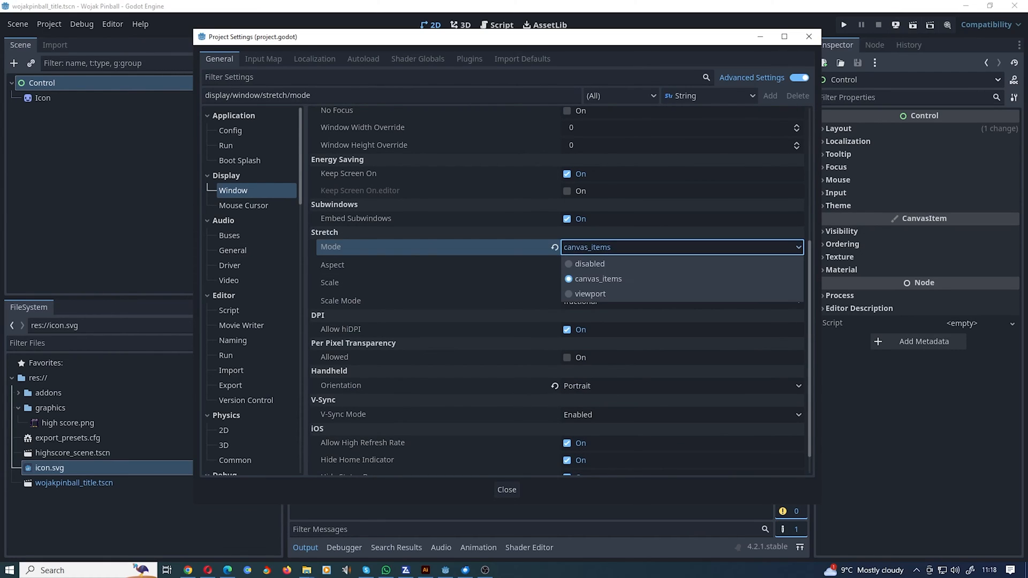
click(597, 279)
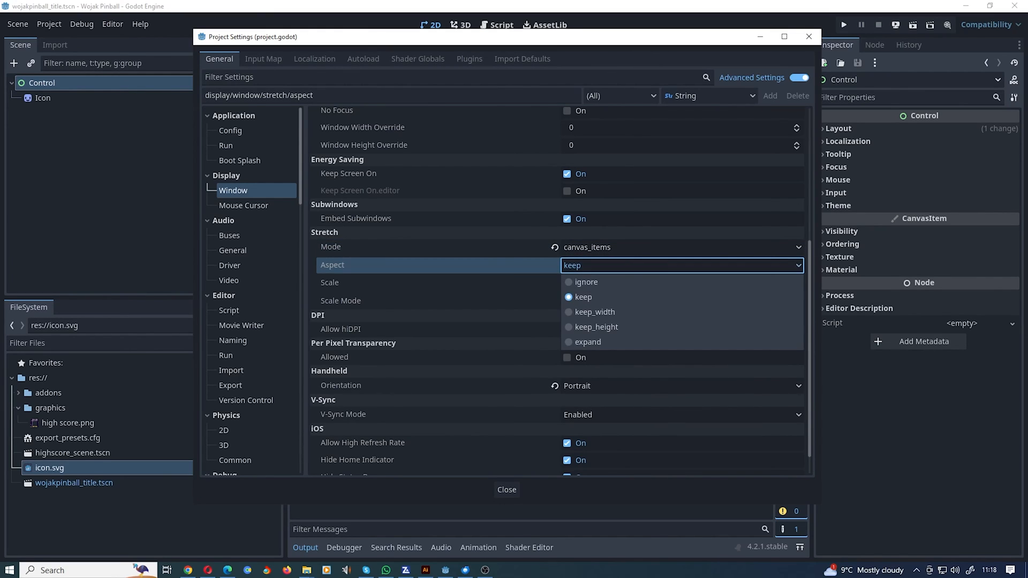
click(583, 297)
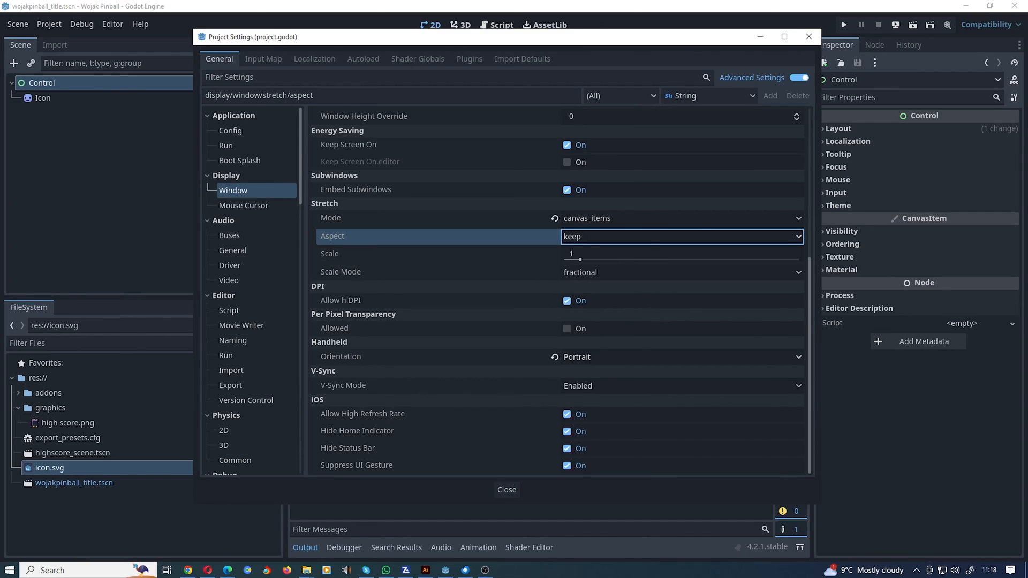
click(341, 355)
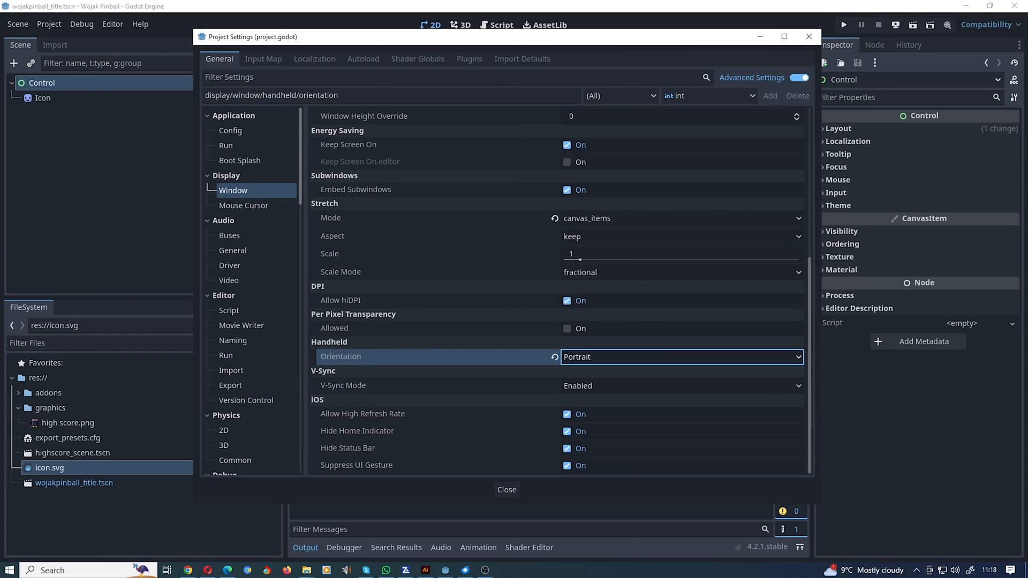
click(506, 490)
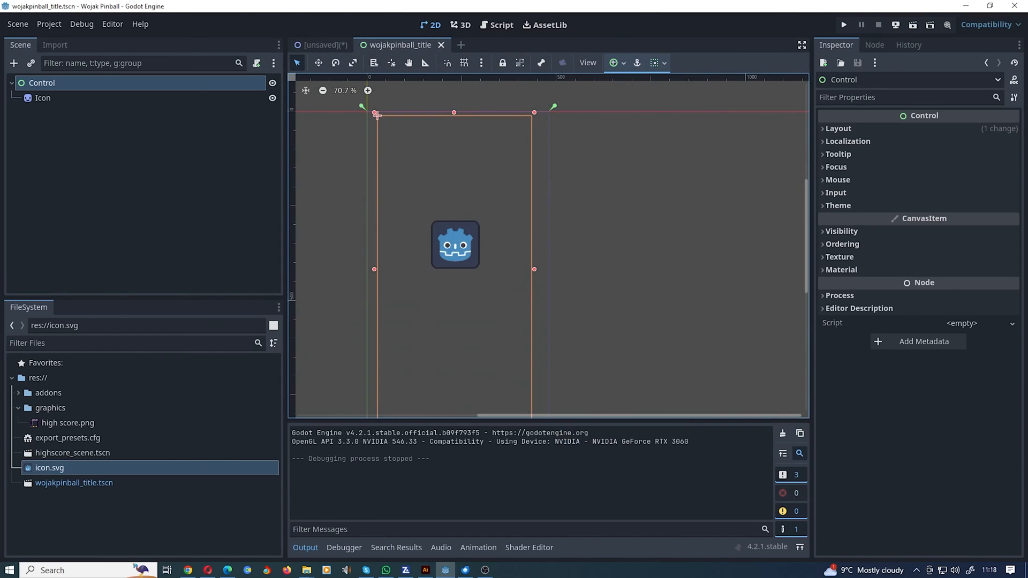
key(ctrl+s)
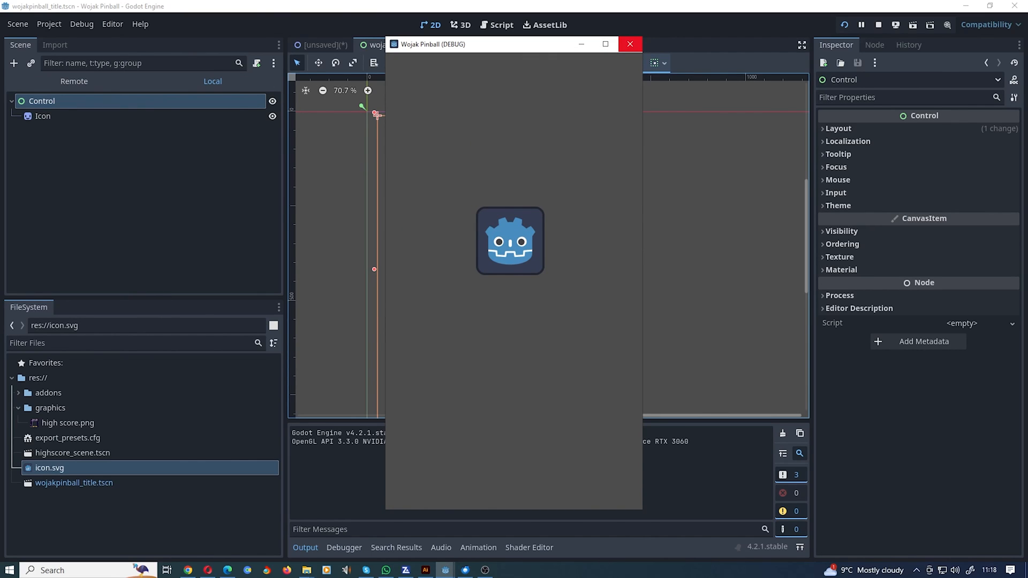
click(630, 44)
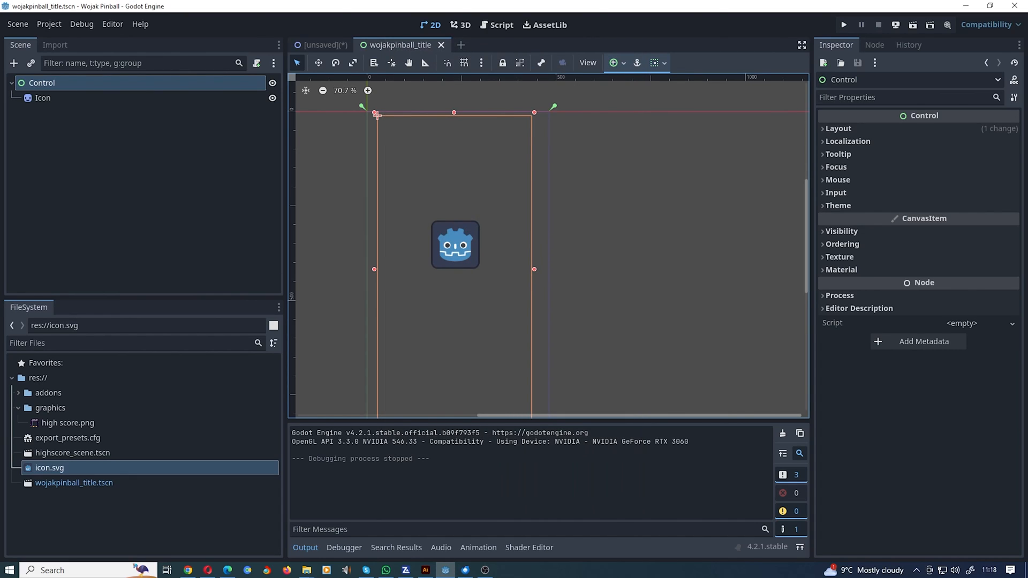